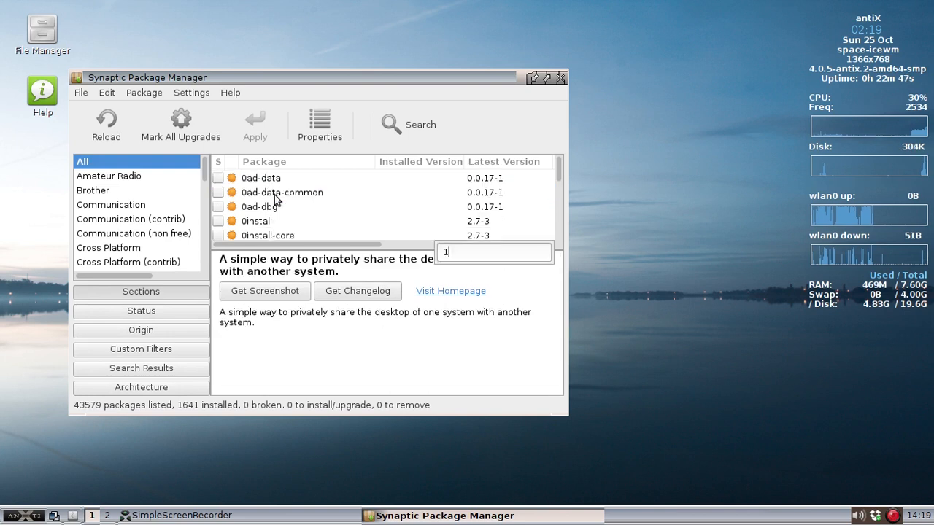
Step: Search Synaptic for '-to', confirm the 1-to-1 packages are installed, then close it
type("-to")
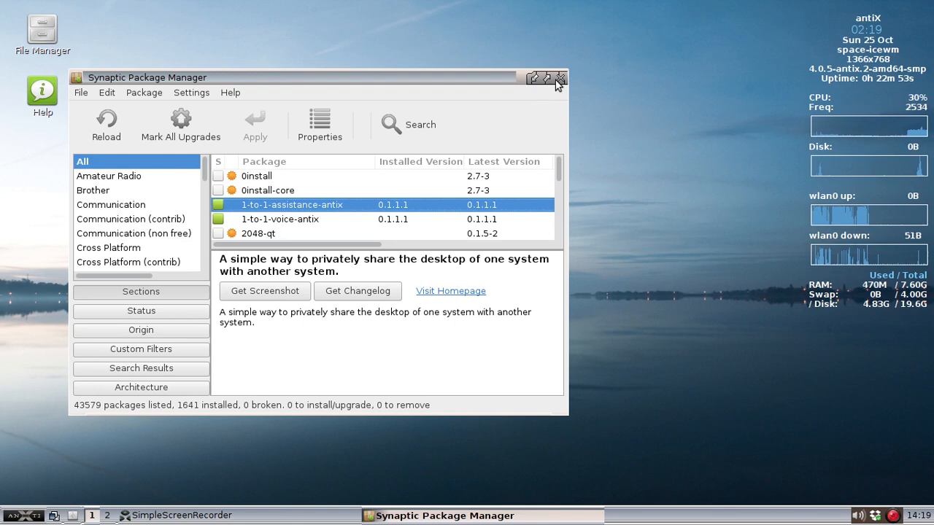
left_click(558, 78)
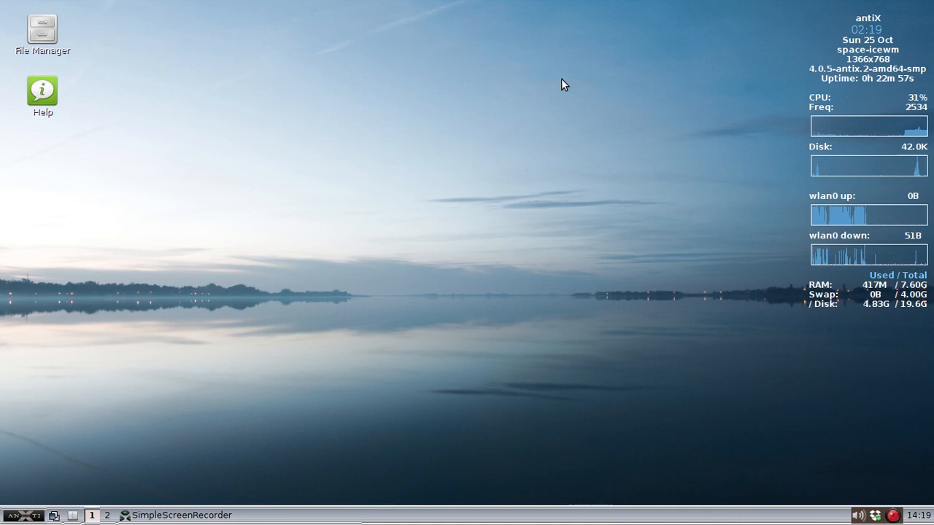
mouse_move(29, 512)
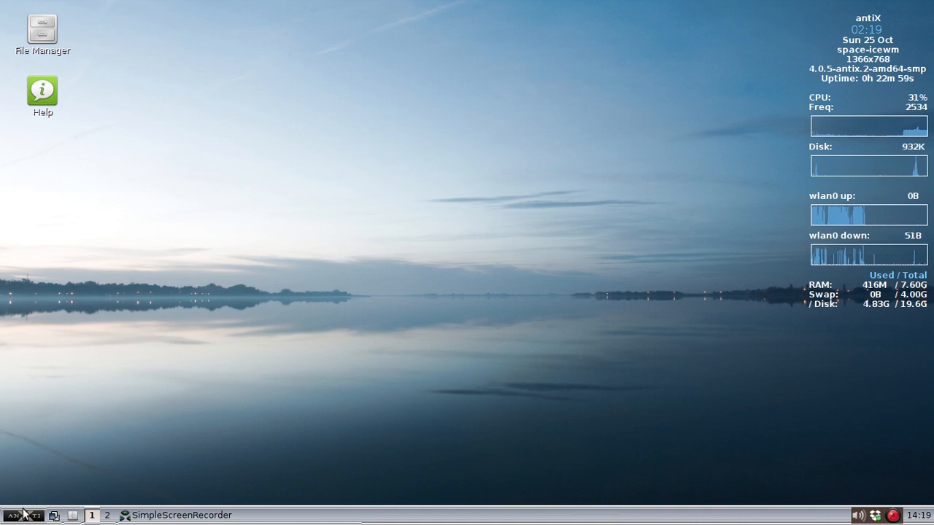
Step: Open the antiX main menu and expand its Applications categories
left_click(16, 512)
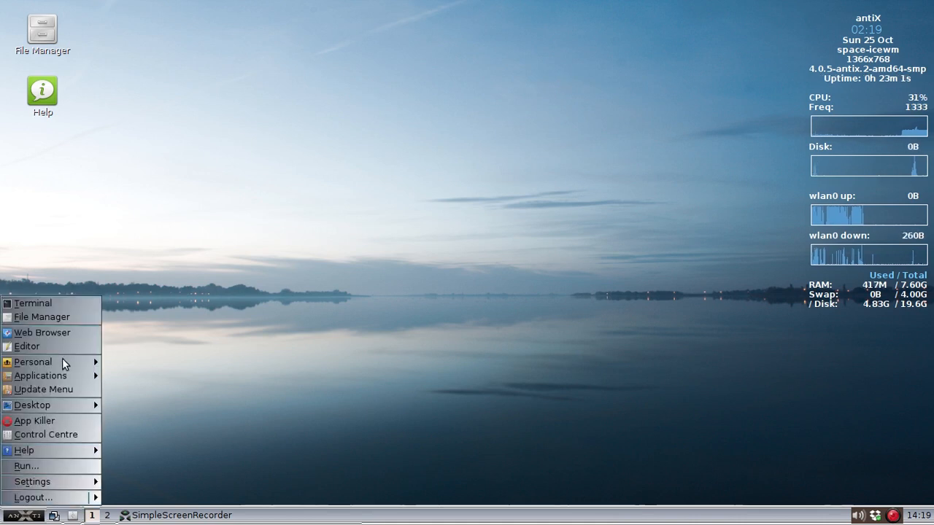
left_click(40, 376)
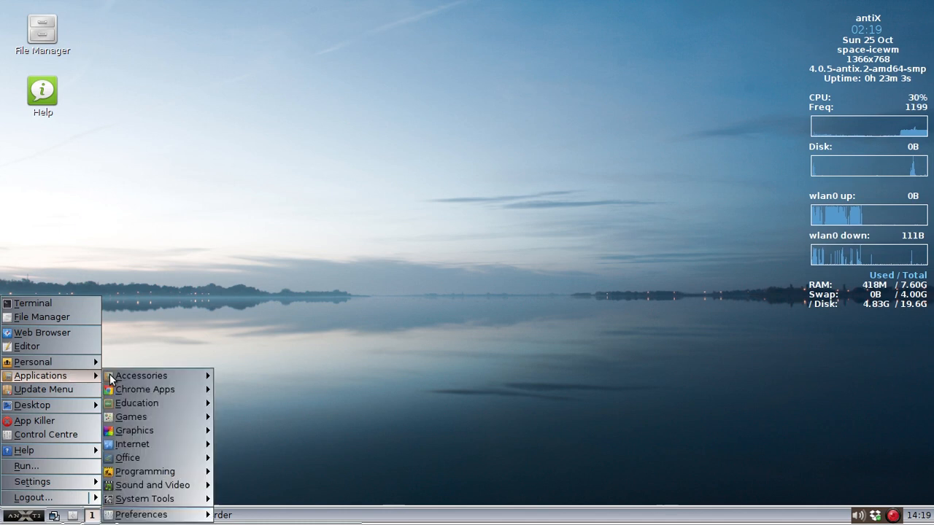
mouse_move(138, 444)
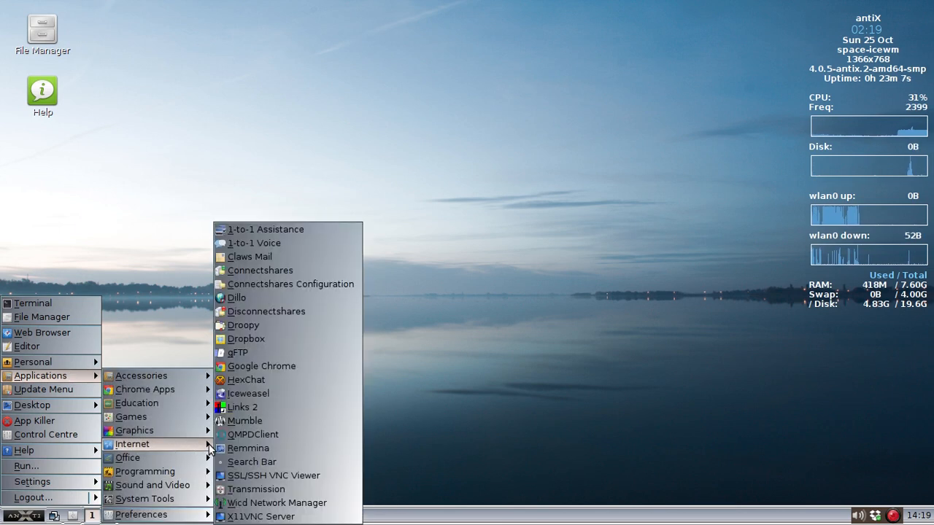
mouse_move(286, 246)
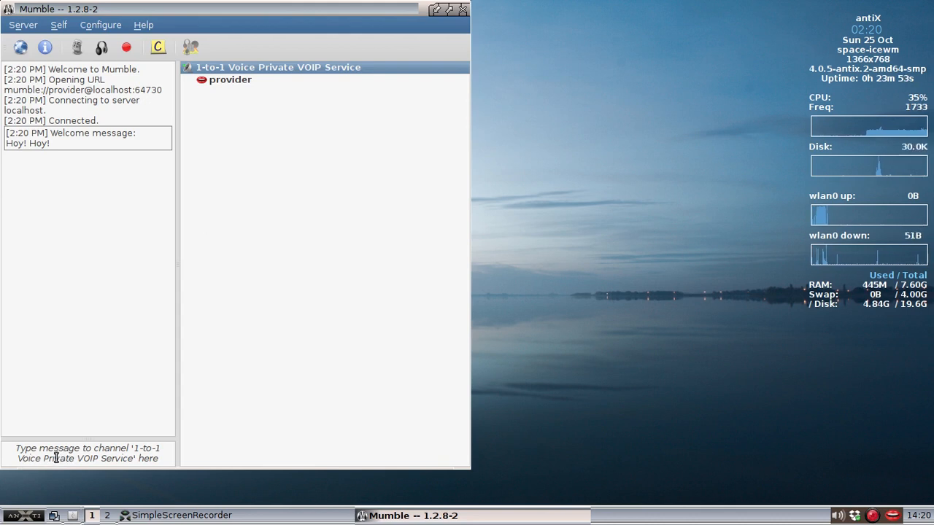
Step: Type 'hellow this dolphin oracle' into the Mumble chat box
left_click(84, 453)
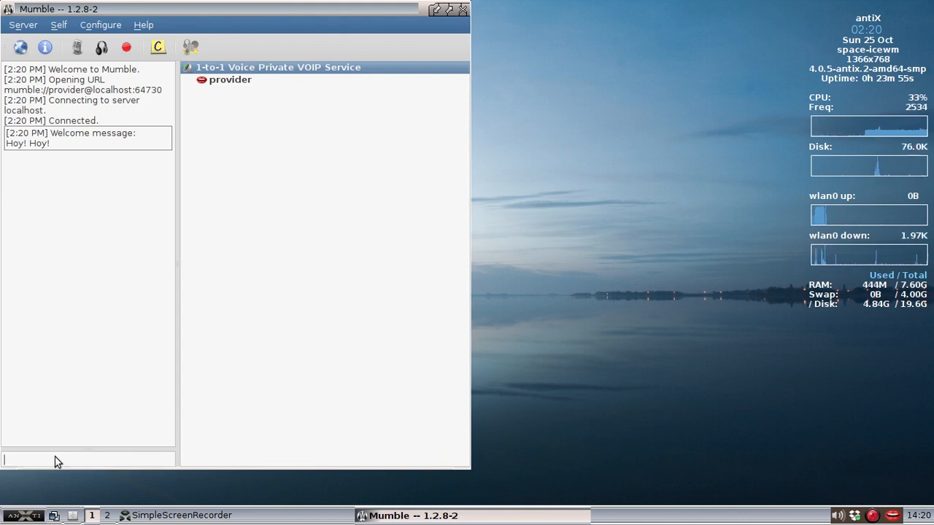
type("hellow this i")
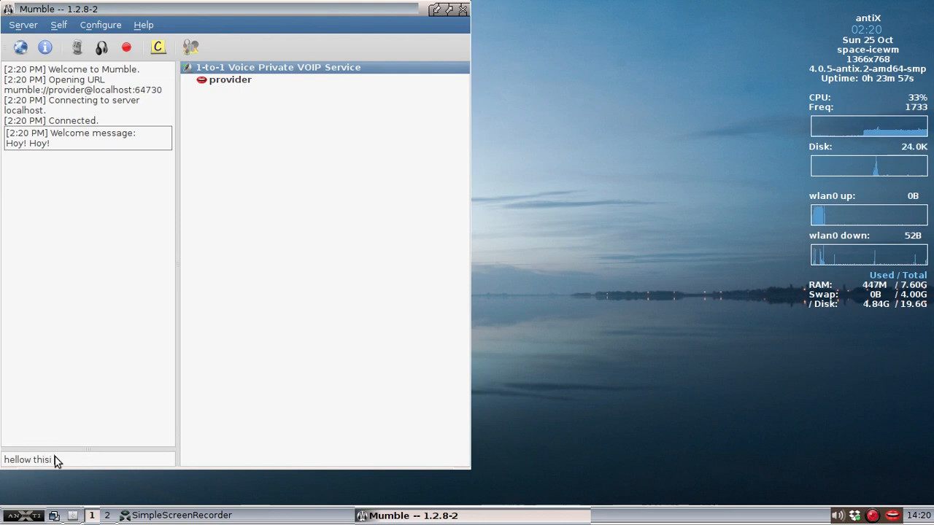
type("dolphin oracle")
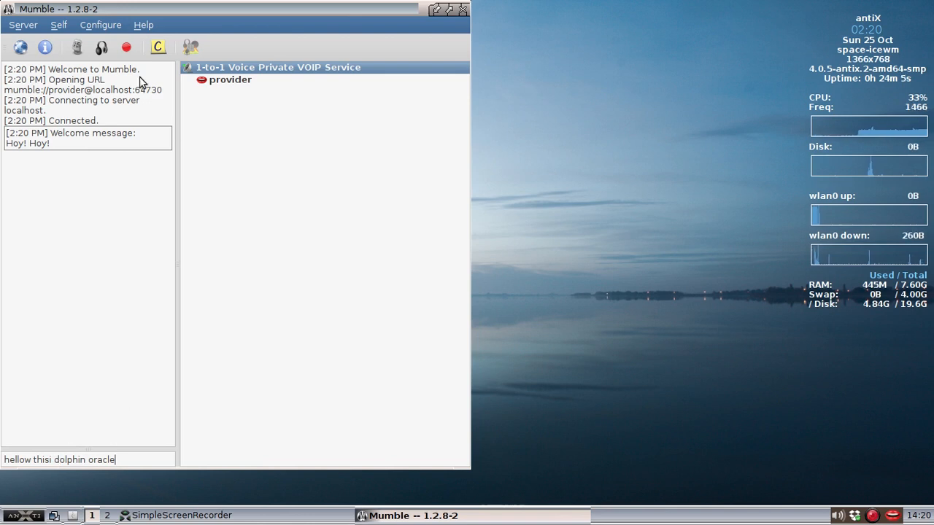
mouse_move(142, 16)
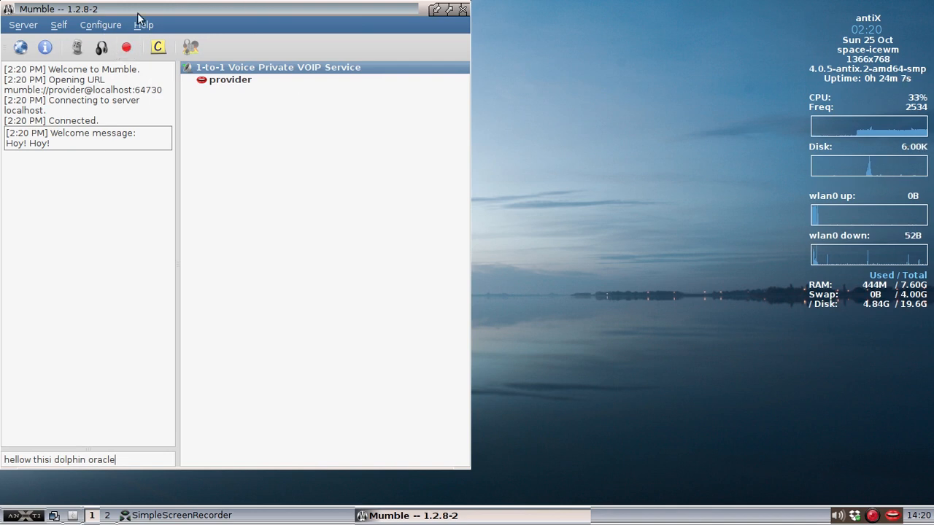
Step: Launch the Audio Wizard from the Configure menu
left_click(100, 24)
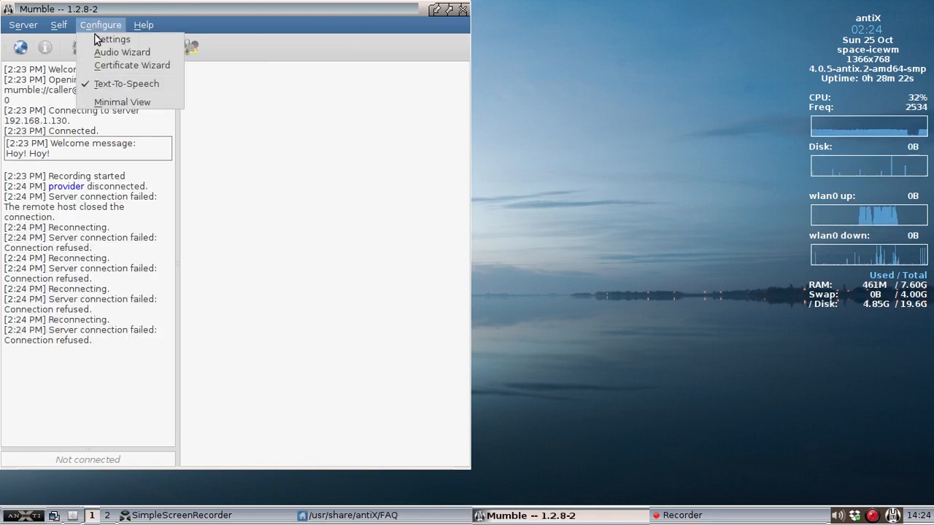
left_click(126, 51)
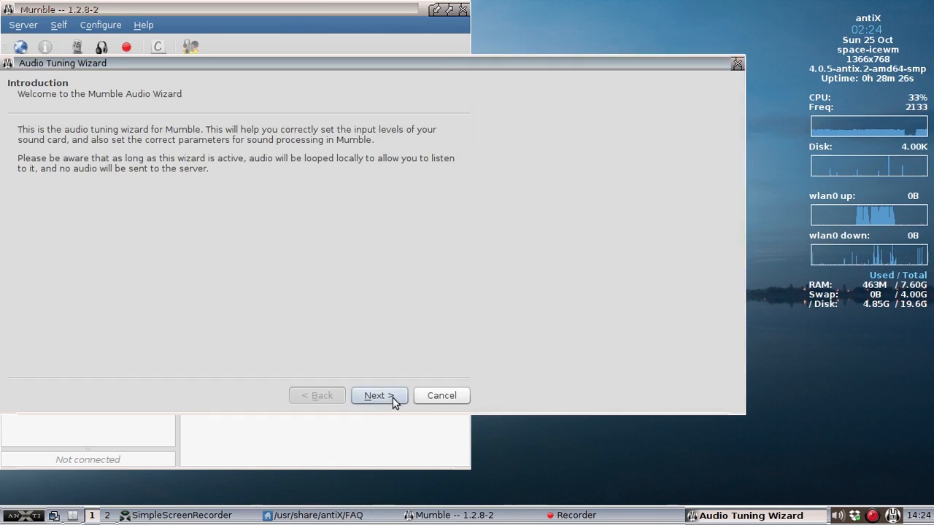
Step: Pass the introduction and keep the ALSA USB input and default output devices
left_click(378, 395)
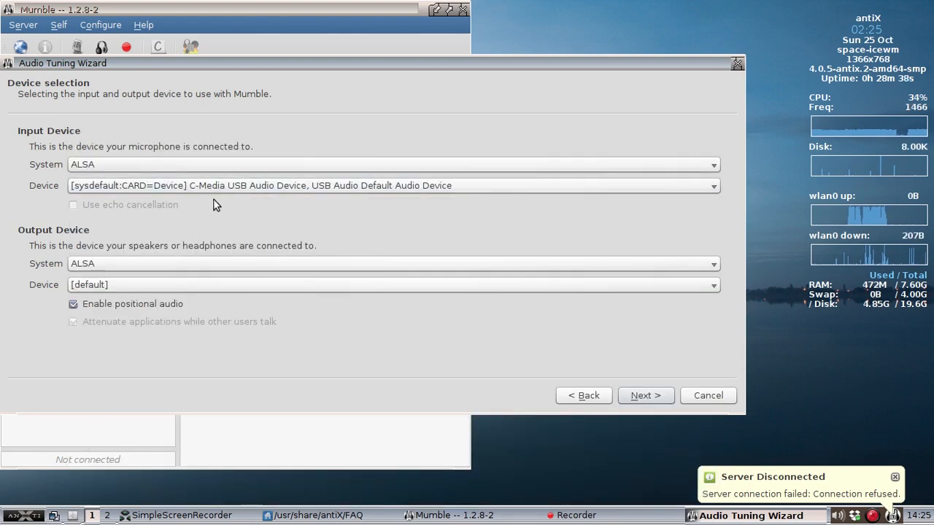
mouse_move(195, 210)
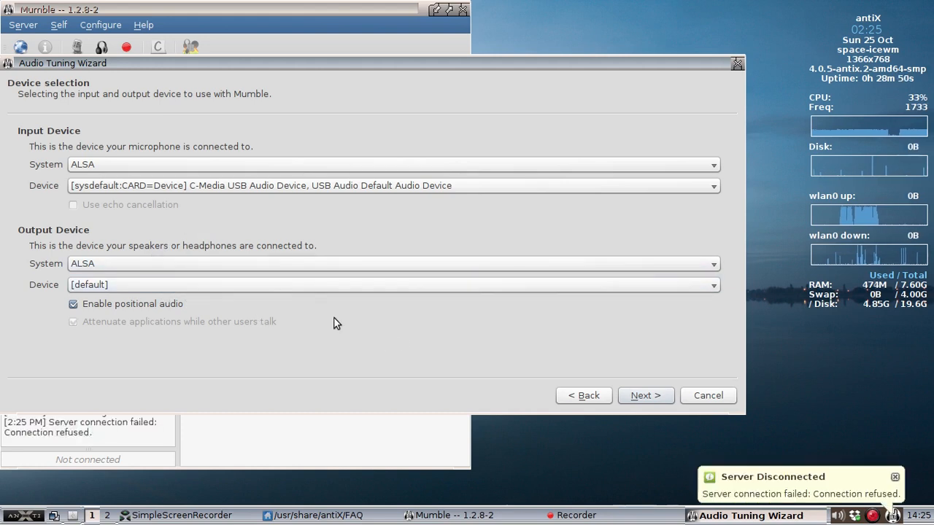
mouse_move(263, 197)
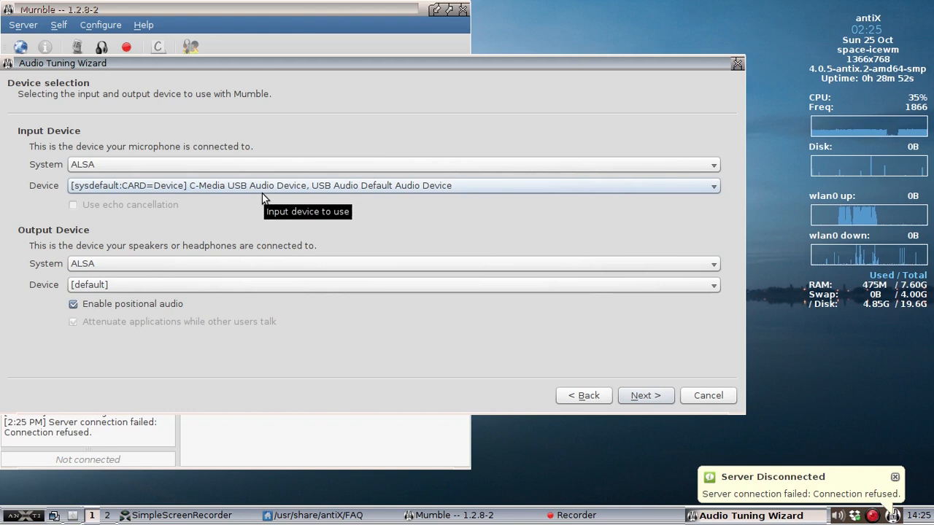
mouse_move(145, 296)
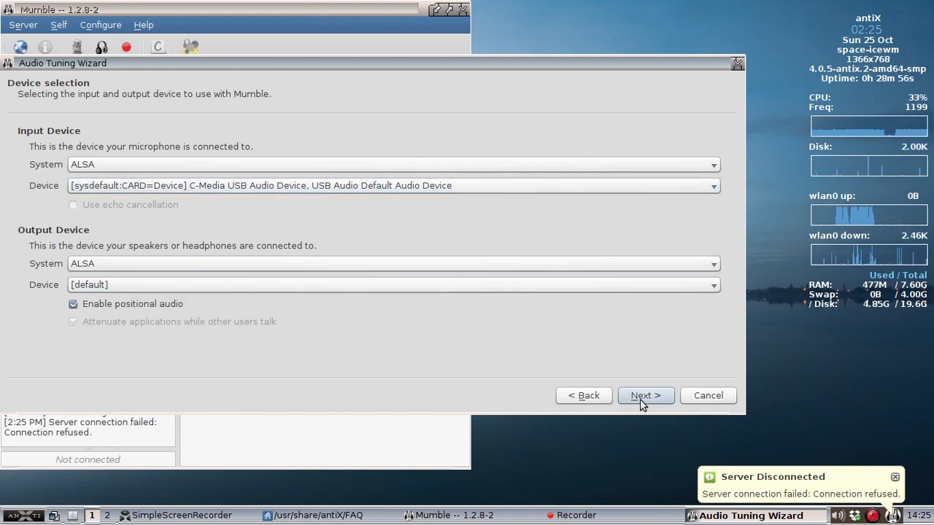
left_click(646, 395)
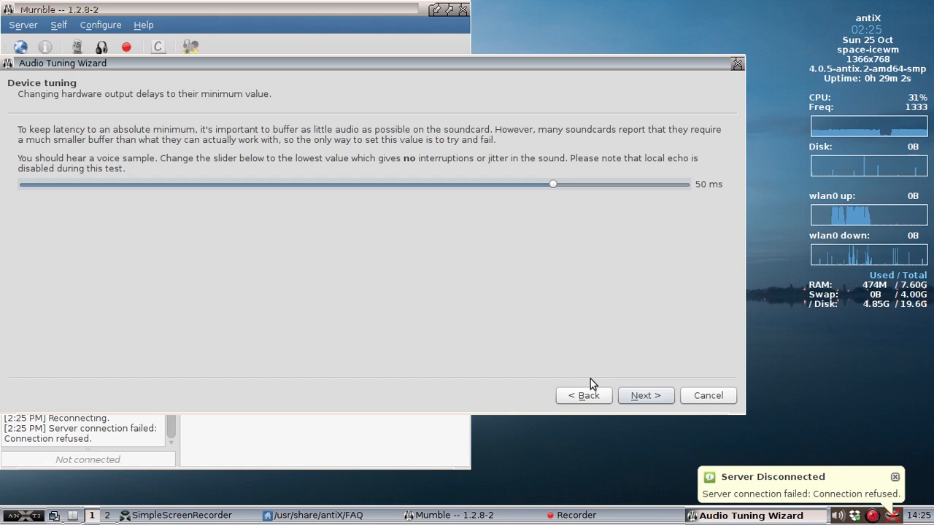
Step: Keep 50 ms output delay and nudge the microphone volume slider slightly right
left_click(646, 396)
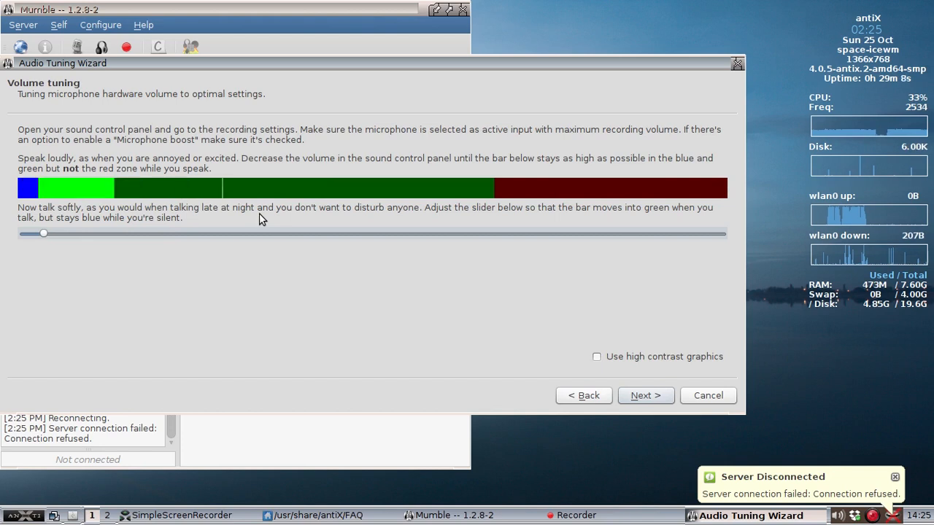
mouse_move(464, 195)
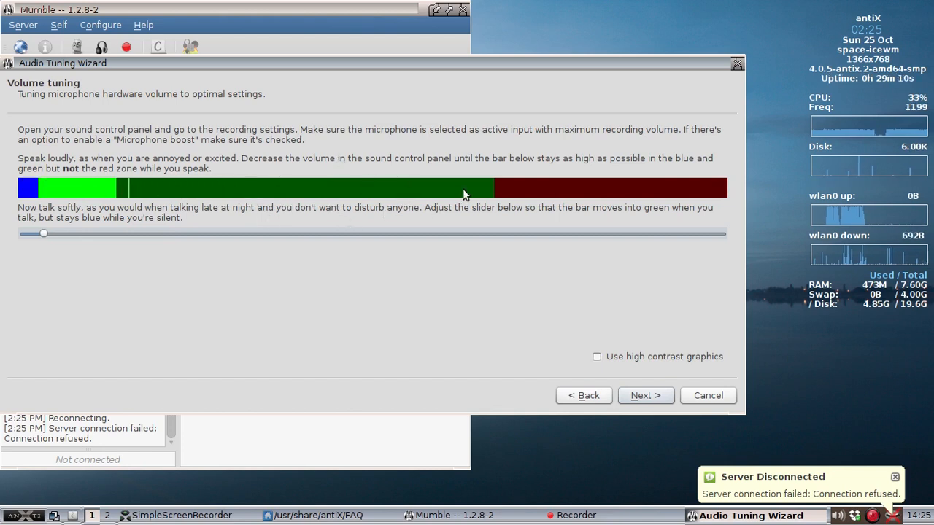
mouse_move(545, 193)
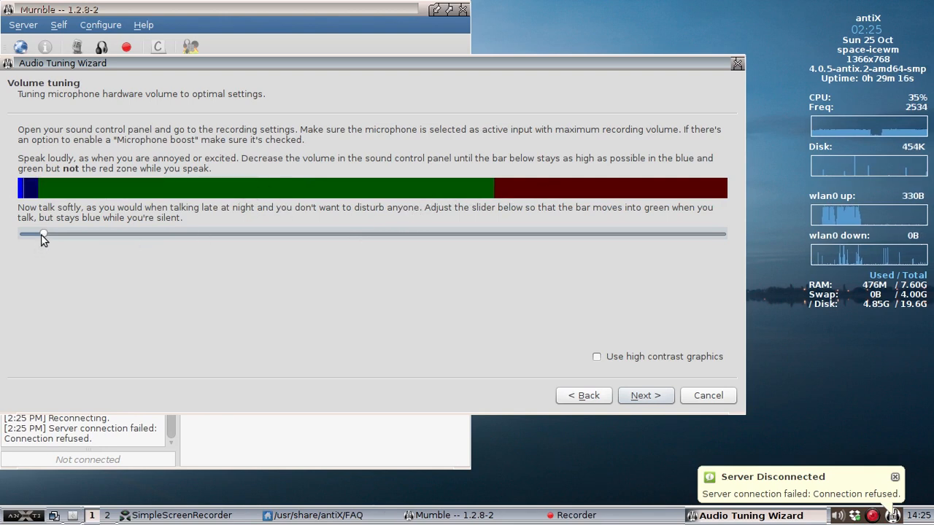
left_click_drag(44, 233, 66, 233)
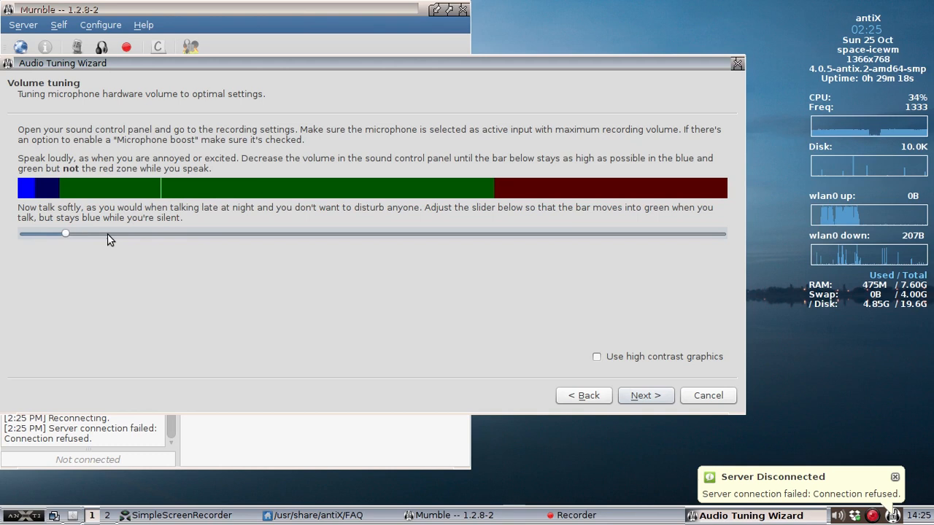
left_click_drag(65, 234, 69, 233)
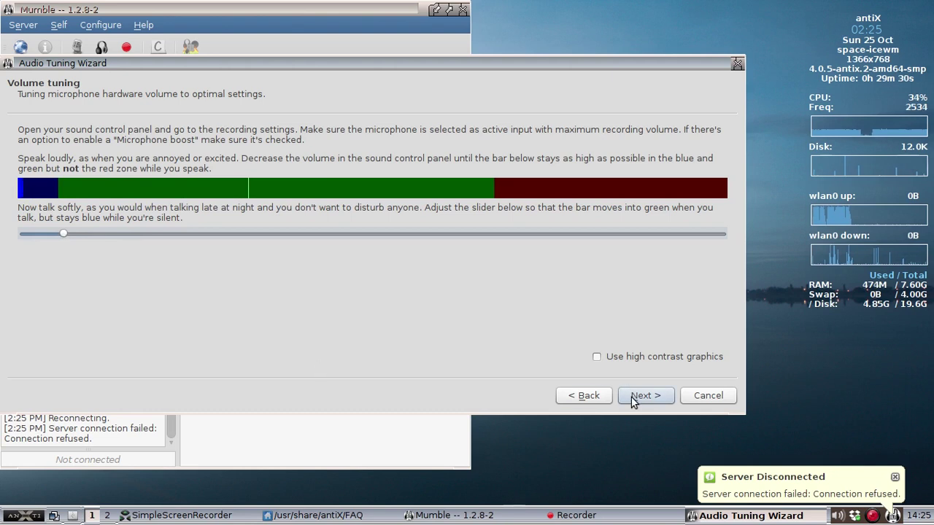
left_click(646, 395)
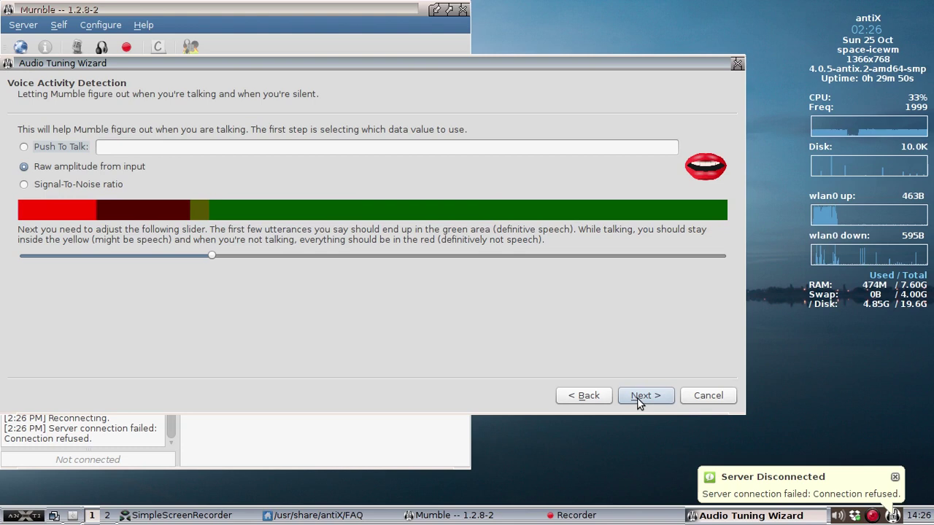
Step: Accept voice activity and quality settings to finish the wizard, then open the antiX menu
left_click(645, 395)
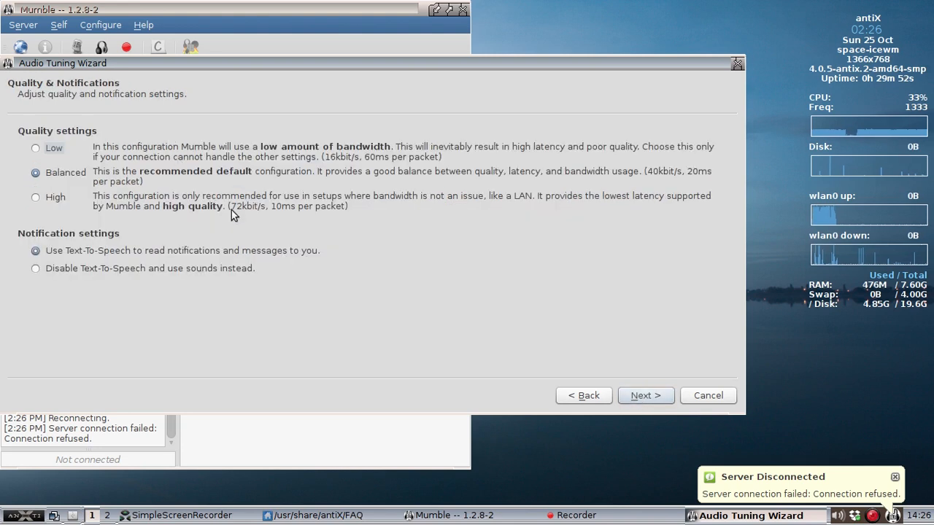
mouse_move(102, 184)
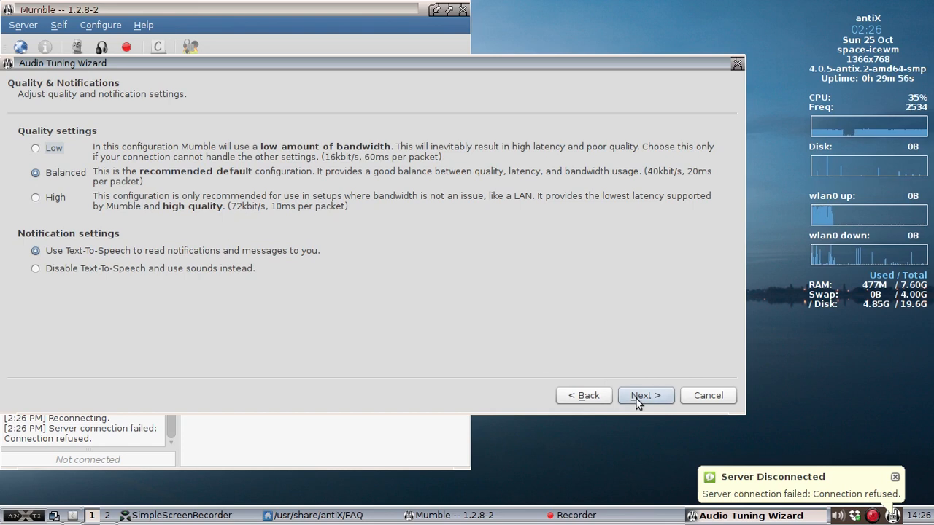
mouse_move(350, 182)
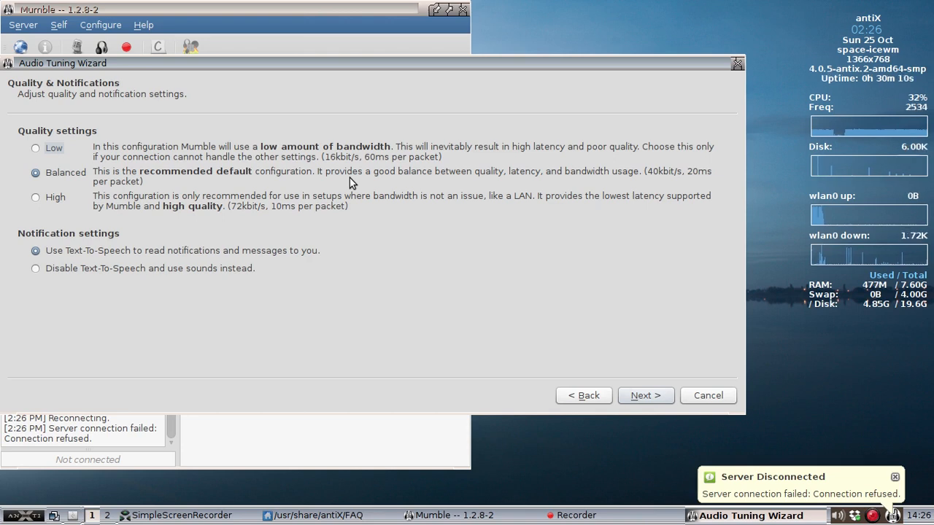
mouse_move(548, 365)
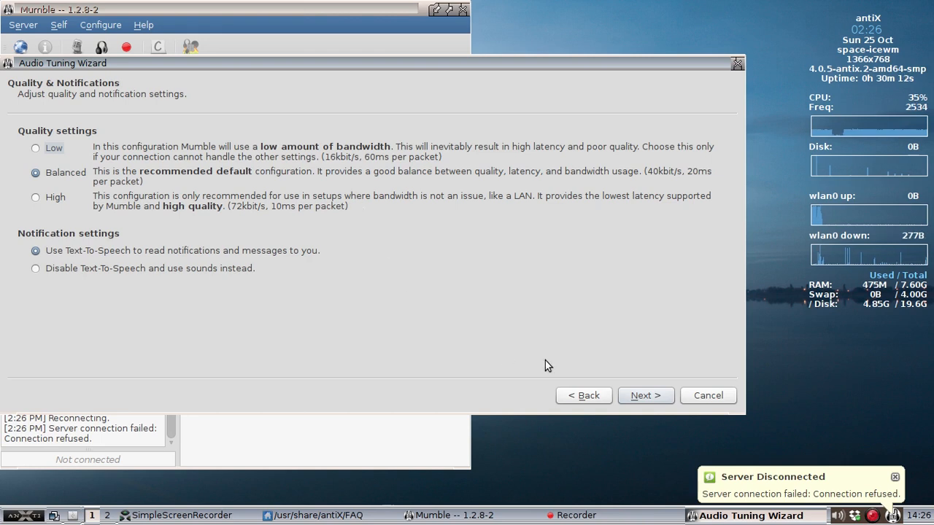
left_click(646, 395)
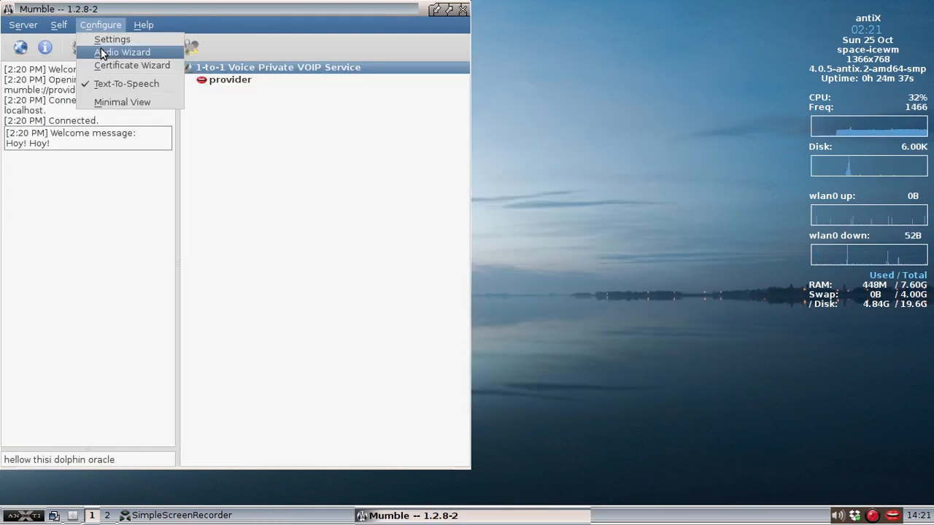
mouse_move(496, 60)
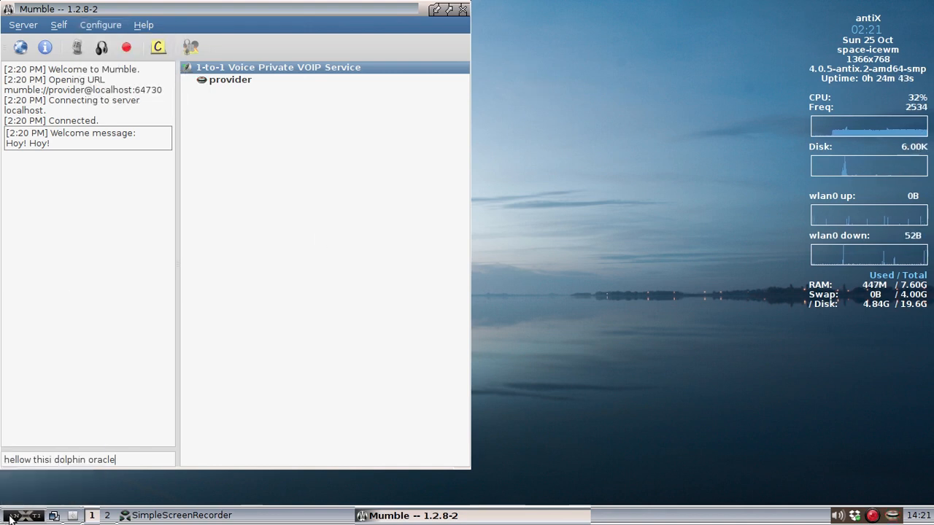
left_click(12, 516)
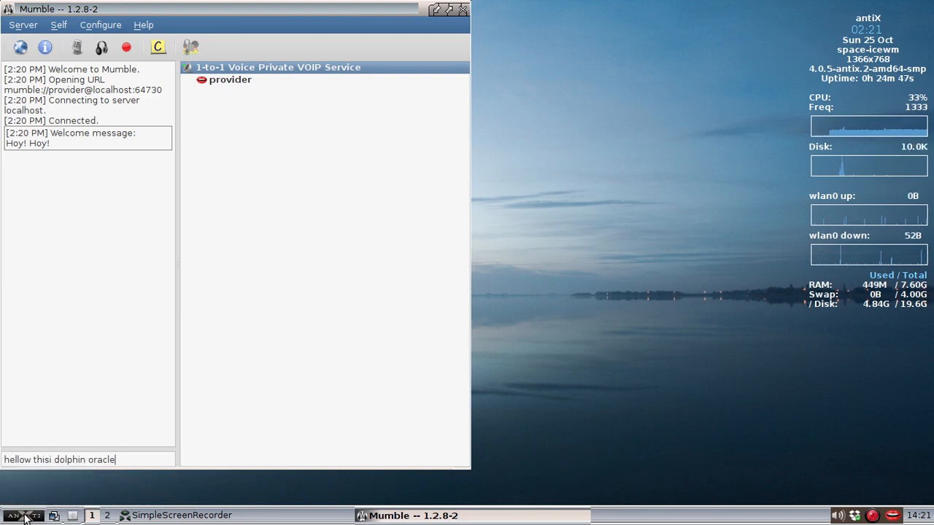
left_click(14, 516)
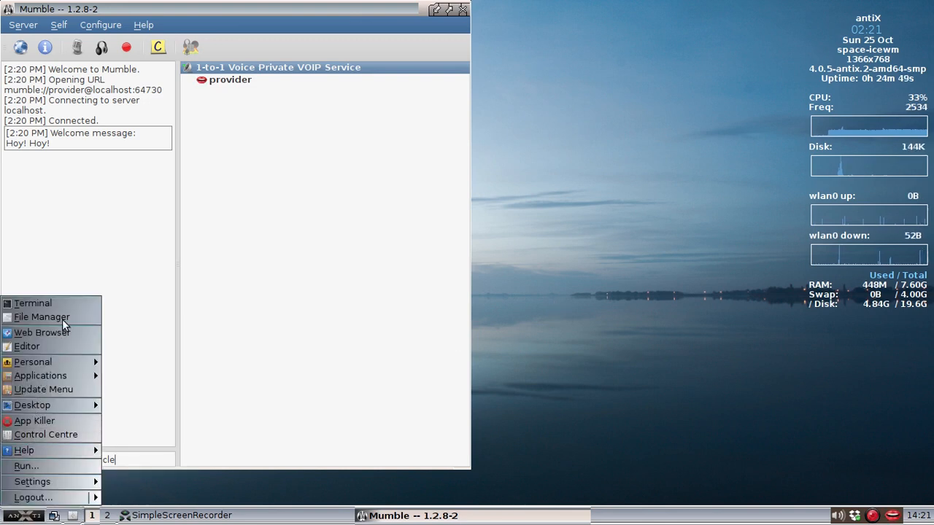
Step: Browse SpaceFM to /usr/share/antiX/FAQ and open 1-to-1_voice.html
left_click(41, 317)
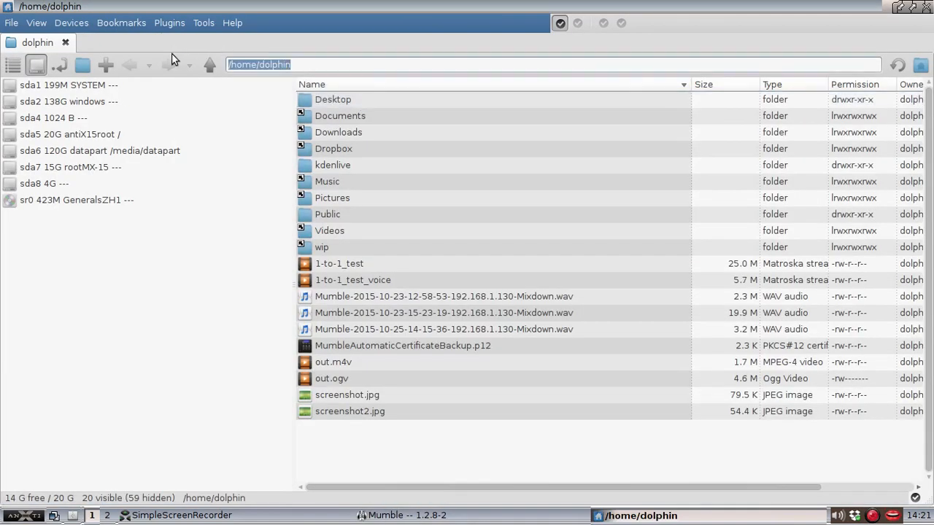
type("/usr/share/antiX")
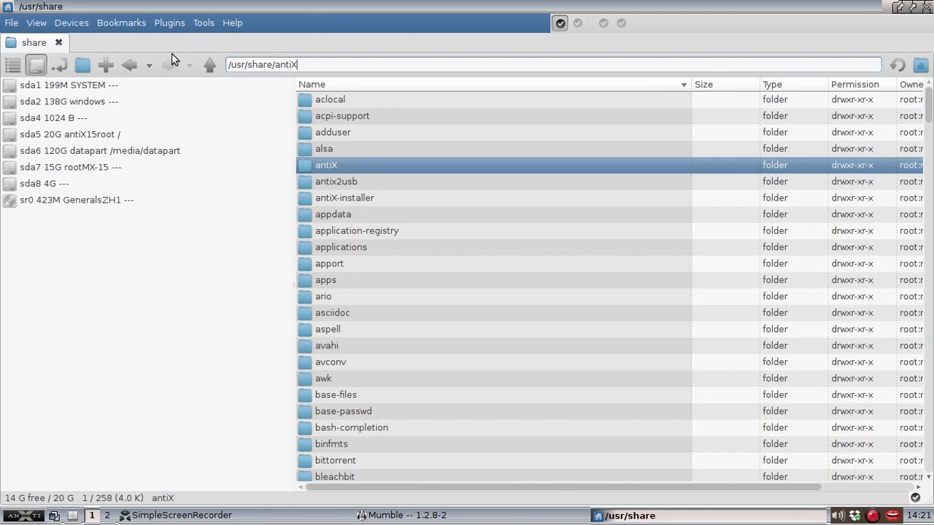
double_click(327, 165)
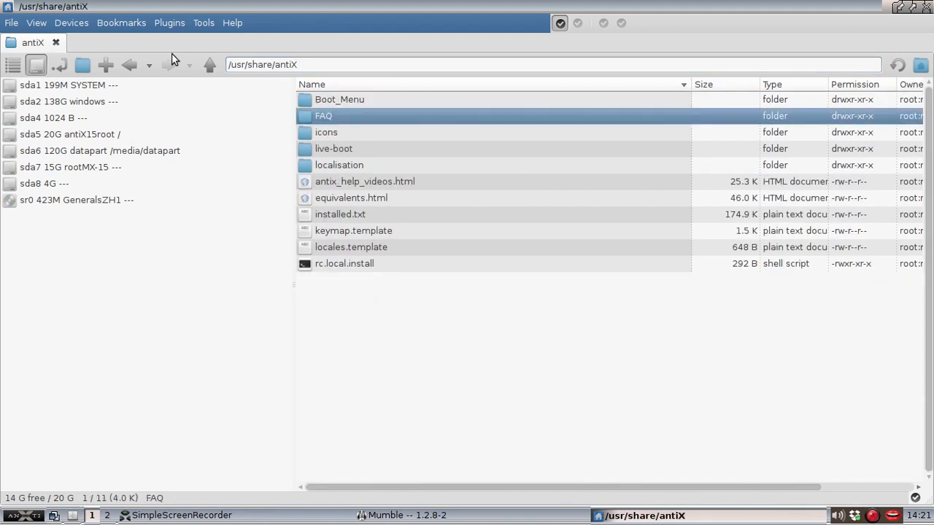
double_click(324, 116)
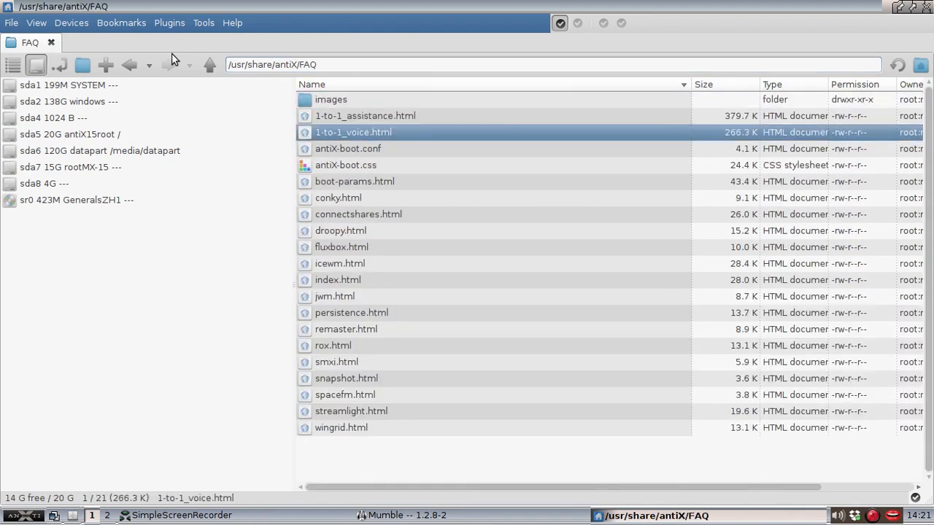
double_click(353, 132)
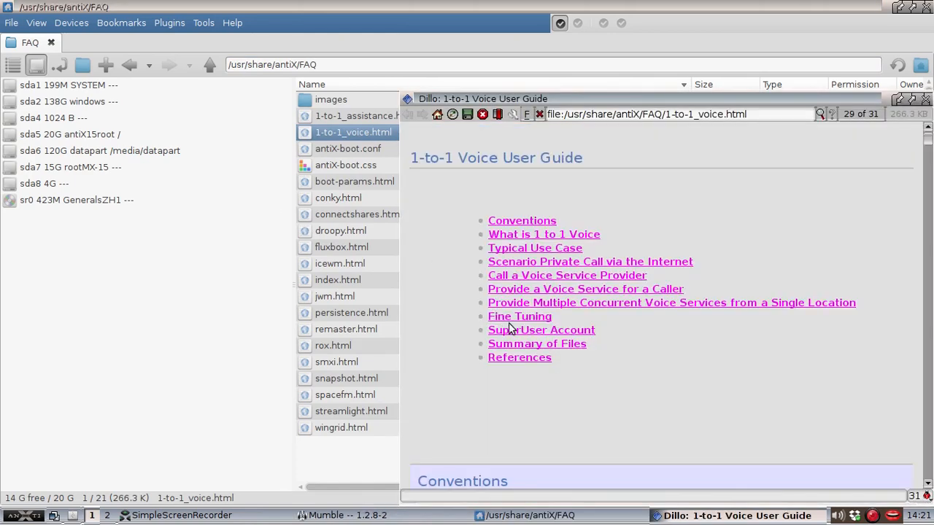
mouse_move(593, 307)
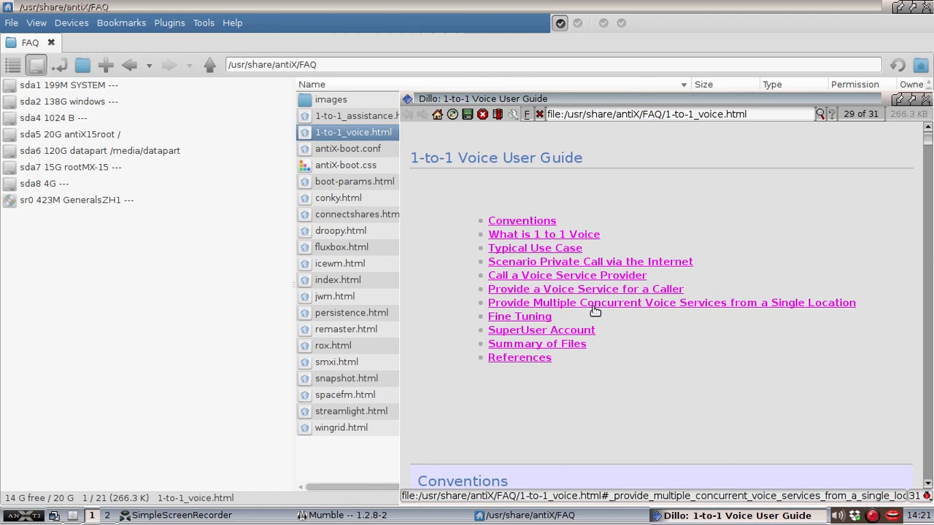
mouse_move(573, 311)
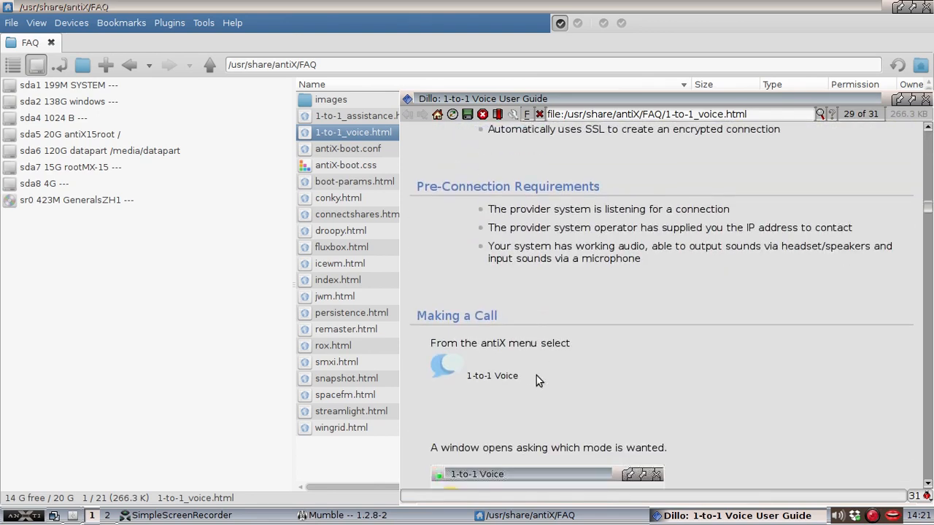
Step: Scroll down to the Making a Call section in Dillo, then close the guide
scroll("down", 3)
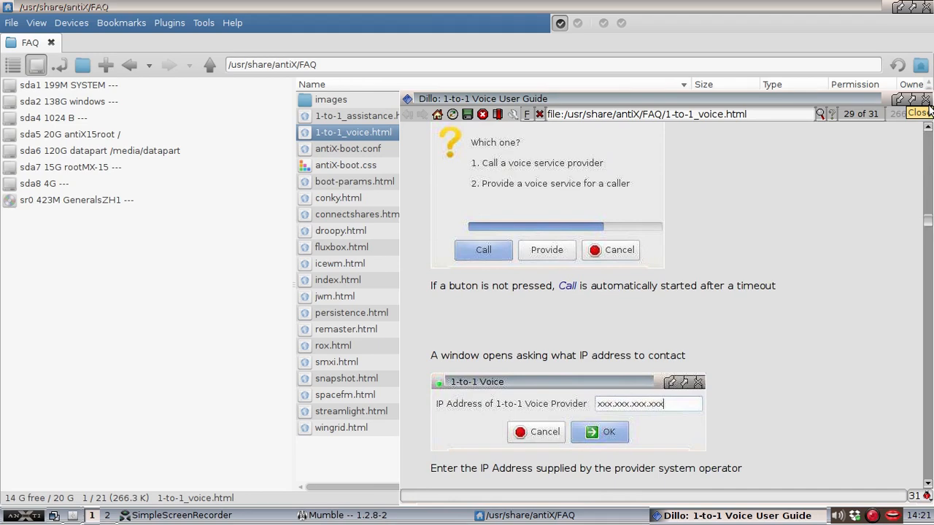
left_click(919, 93)
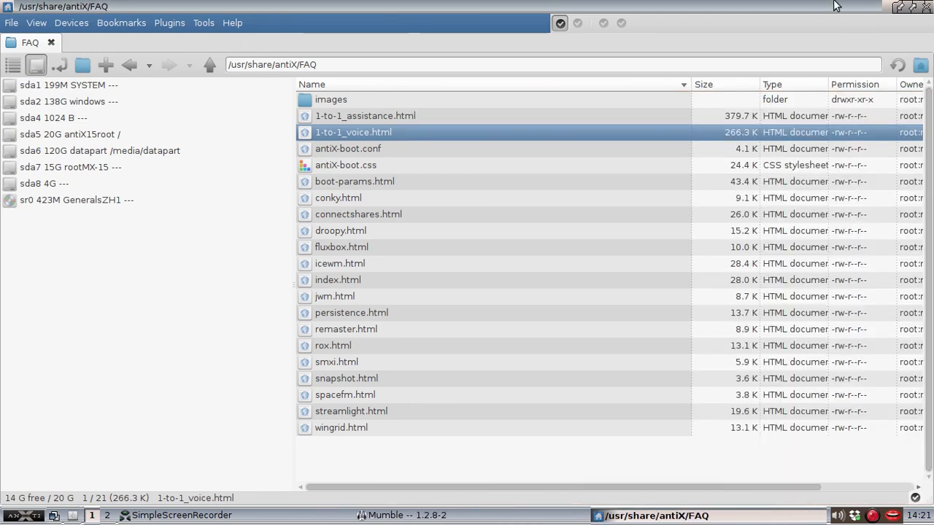
mouse_move(898, 7)
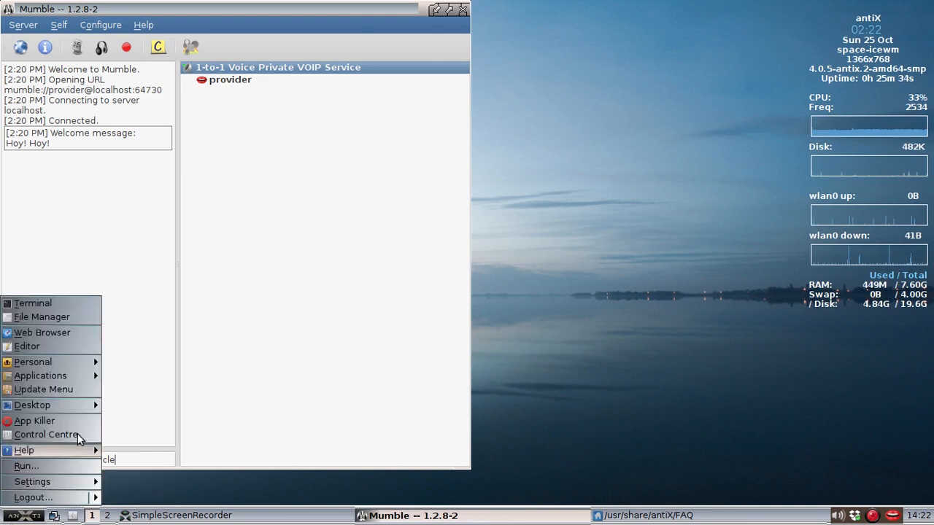
Step: Dismiss the desktop menu to return to the Mumble window
left_click(30, 450)
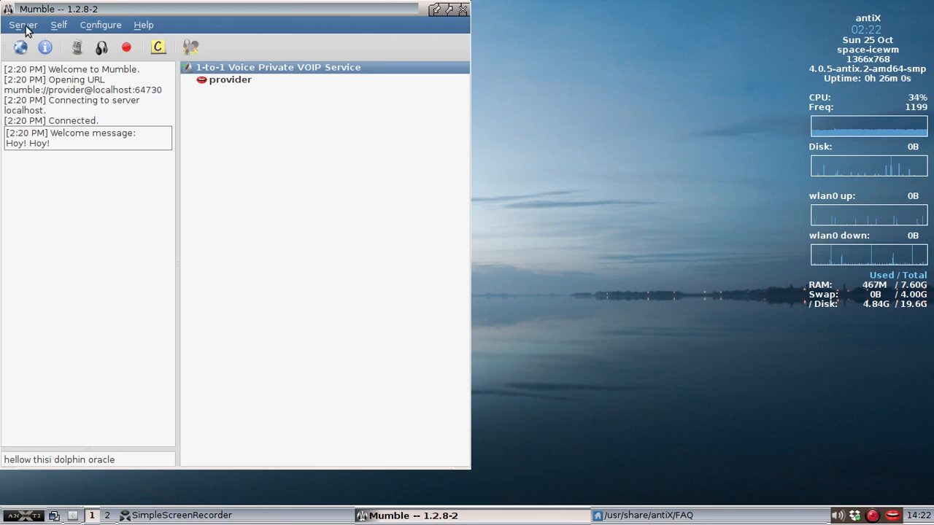
Step: Quit Mumble via Server > Quit Mumble, then open the antiX application menu
left_click(24, 26)
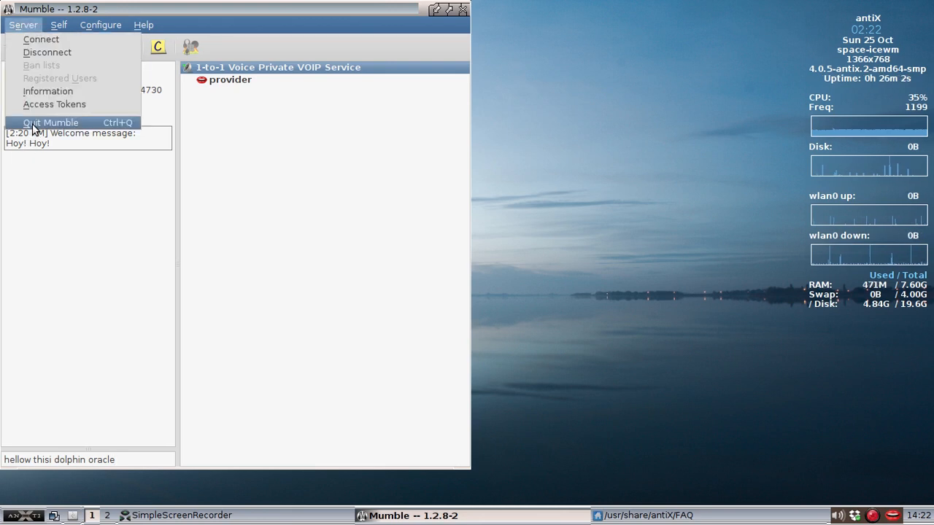
left_click(51, 121)
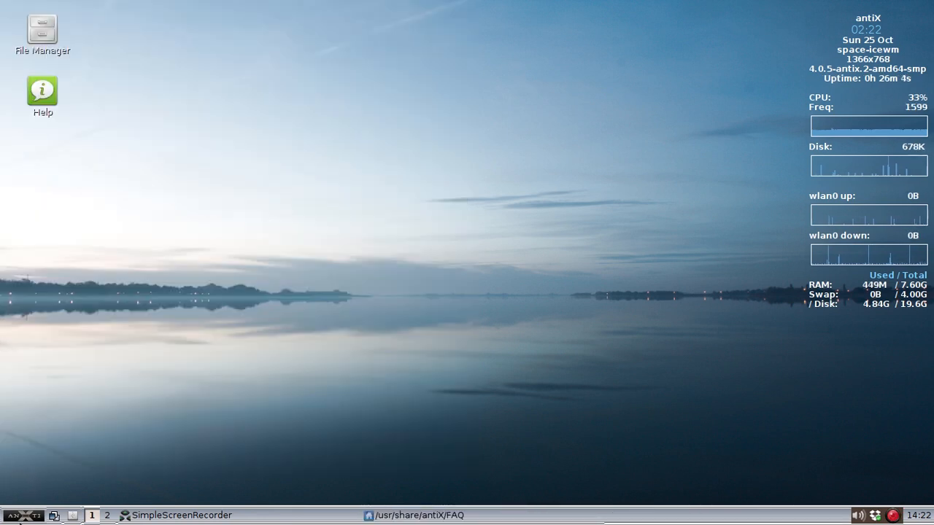
left_click(16, 512)
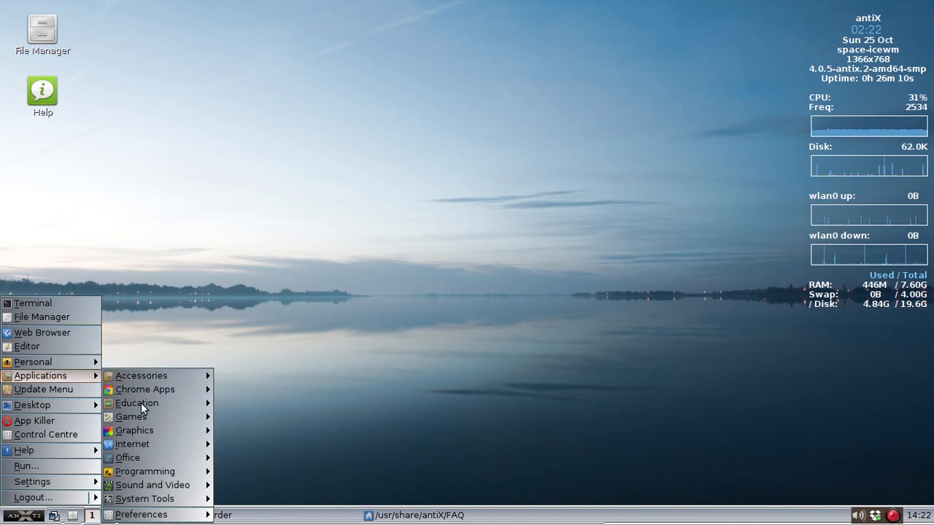
mouse_move(130, 445)
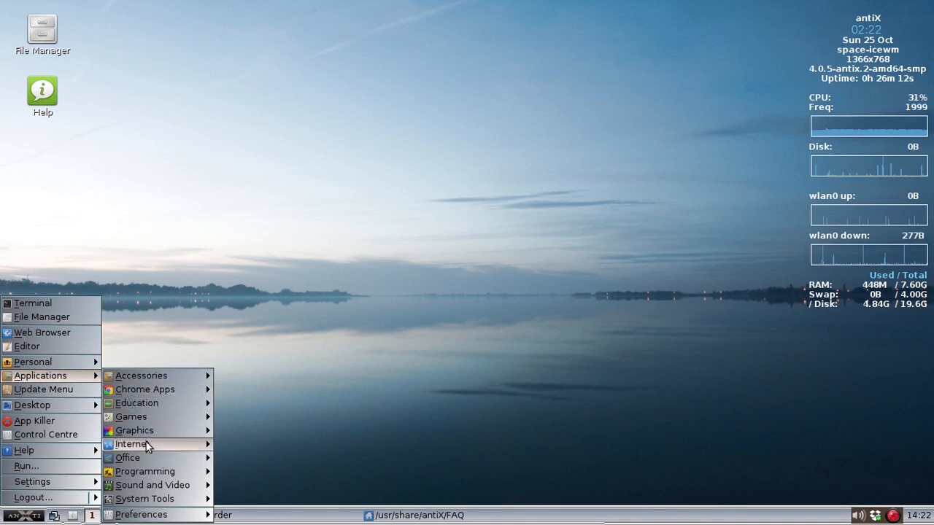
Step: Launch 1-to-1 Voice from the Internet menu and call the provider at IP 192.168.1.130
left_click(132, 444)
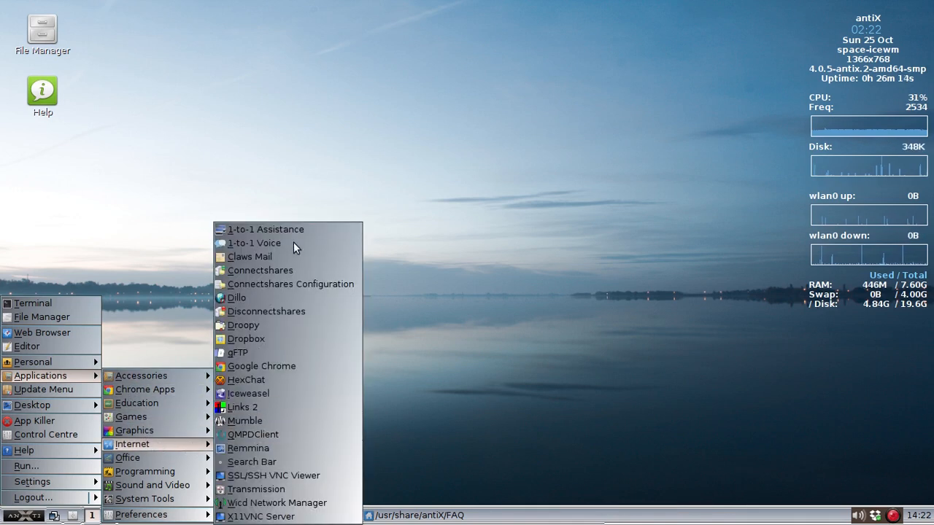
mouse_move(274, 243)
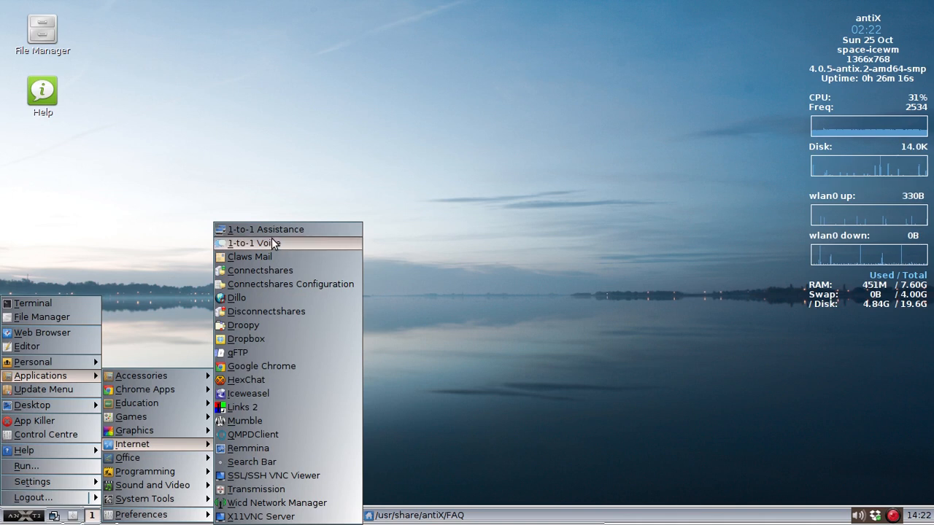
left_click(253, 243)
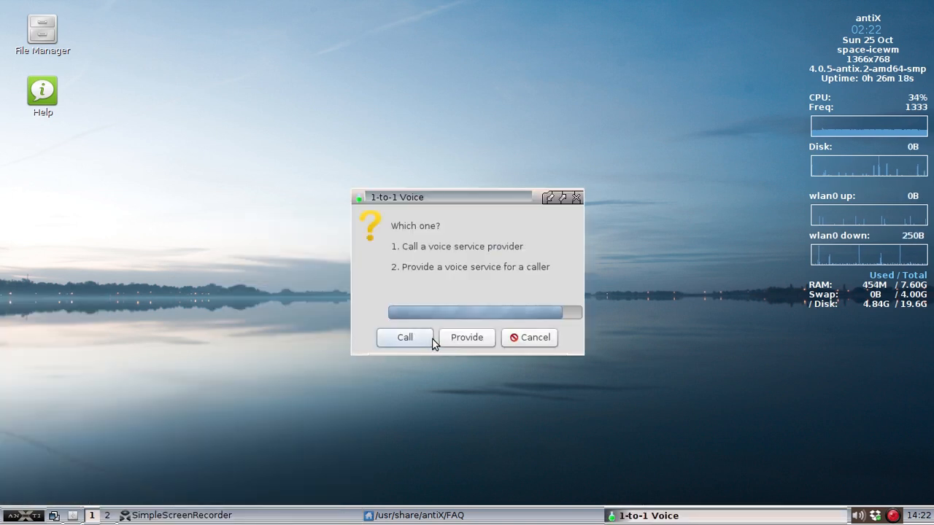
left_click(404, 338)
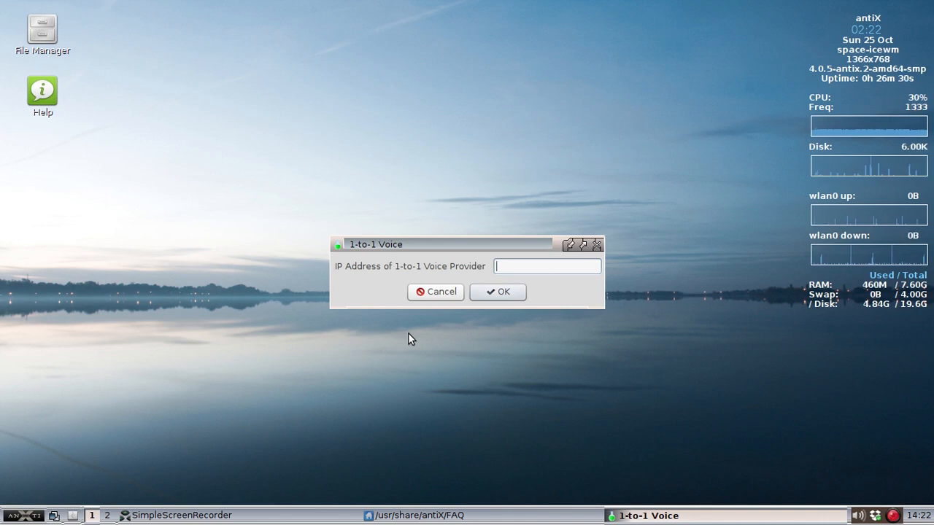
type("192")
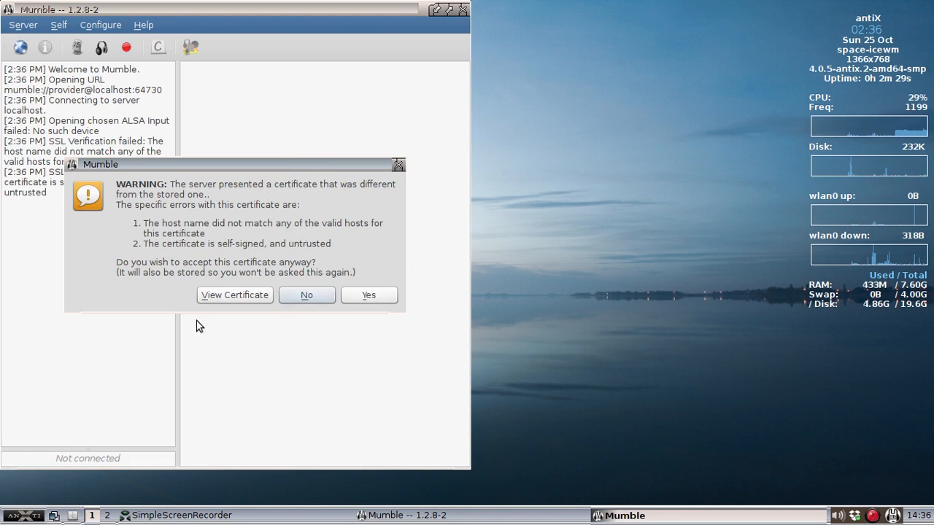
mouse_move(257, 312)
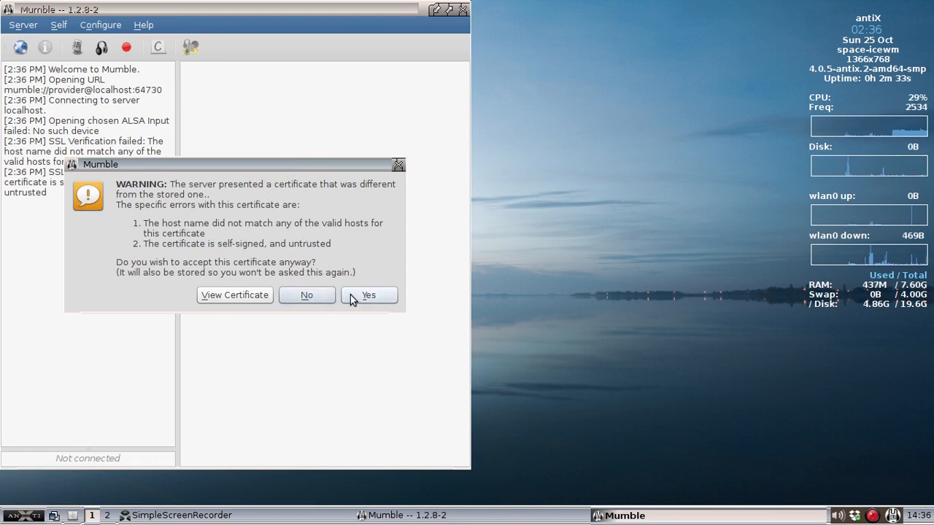
Step: Accept the provider's untrusted certificate and start recording the call with the toolbar Recording button
left_click(368, 295)
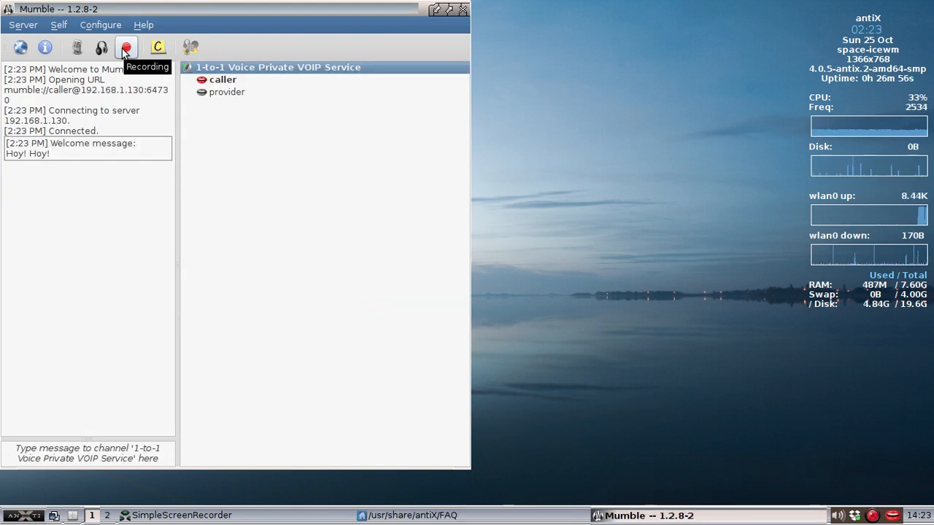
left_click(129, 47)
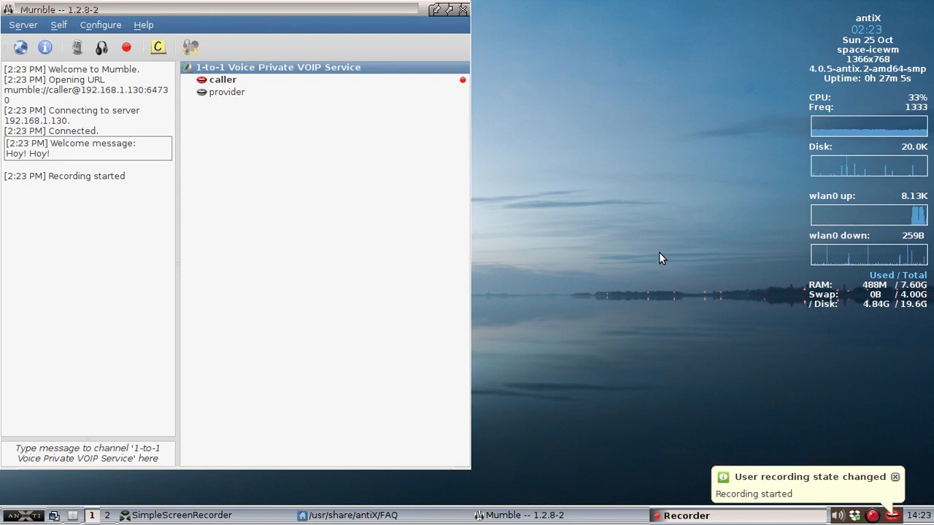